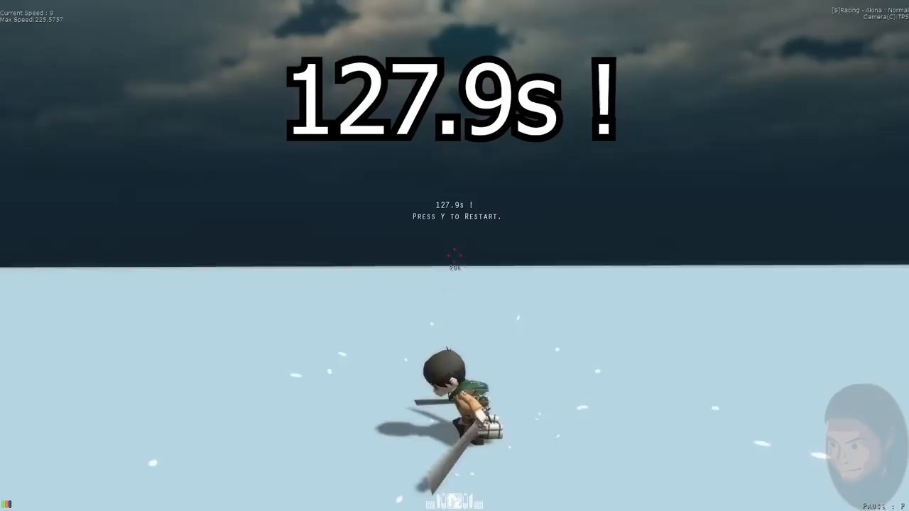
pyautogui.press('y')
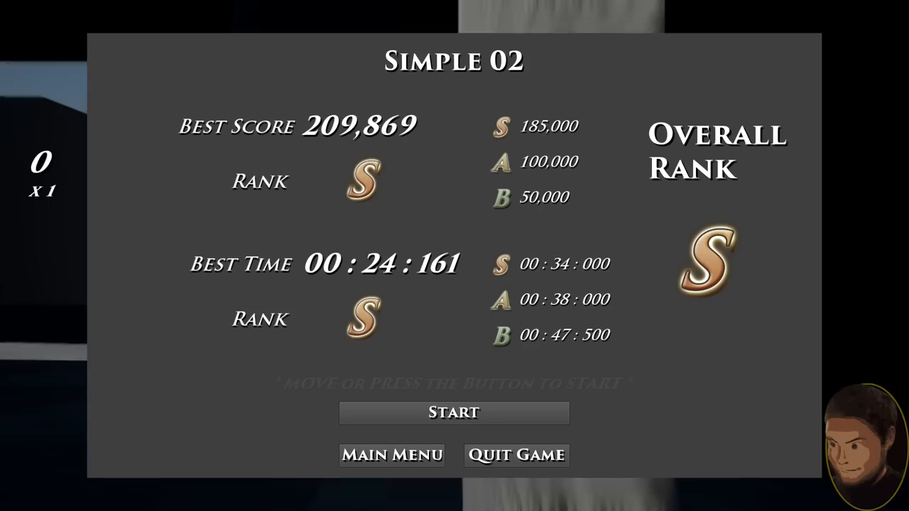
pyautogui.click(454, 412)
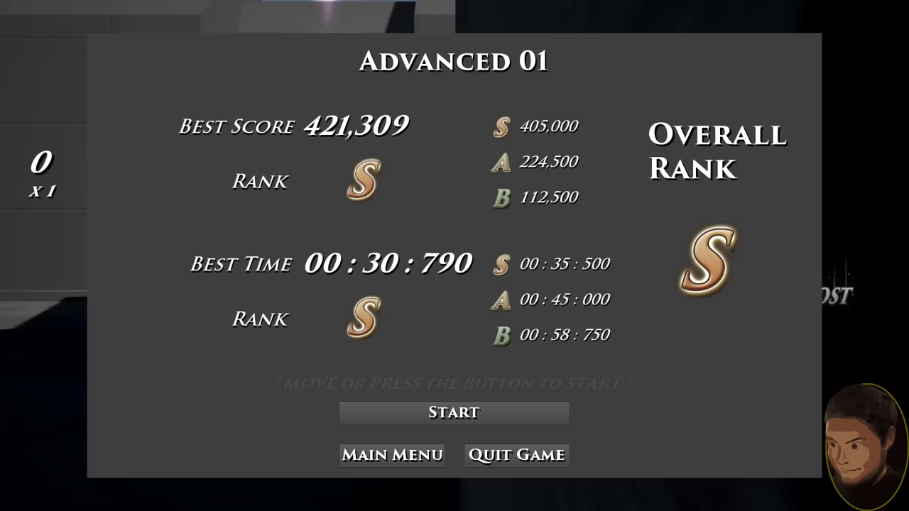
pyautogui.click(455, 411)
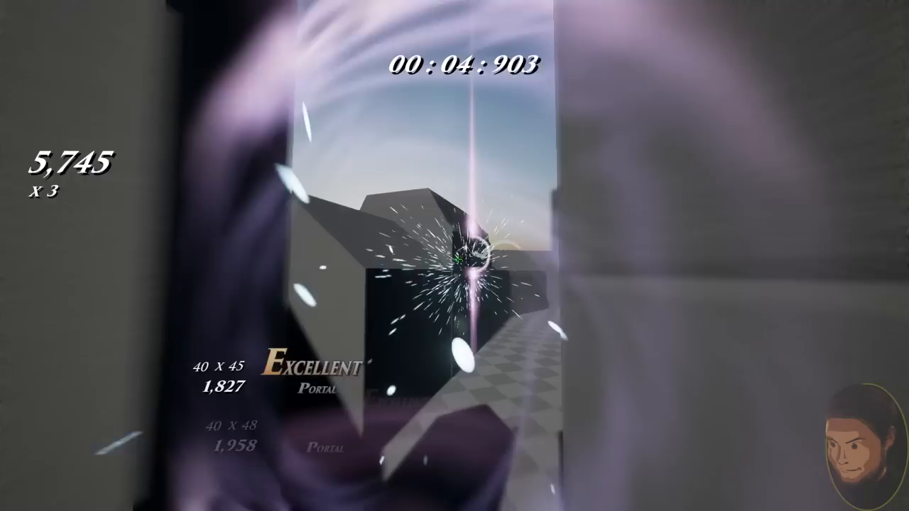